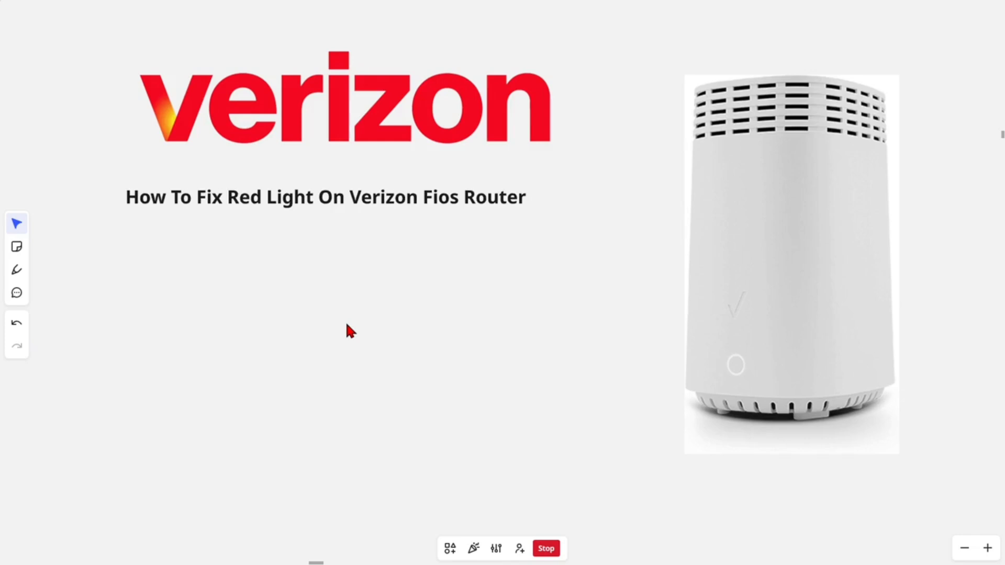
pyautogui.moveTo(353, 330)
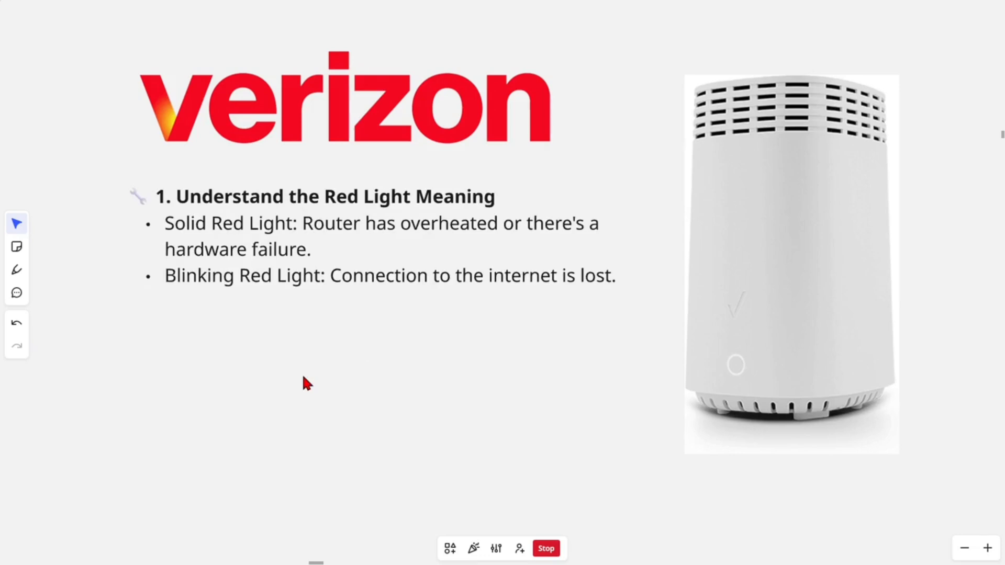
pyautogui.moveTo(507, 355)
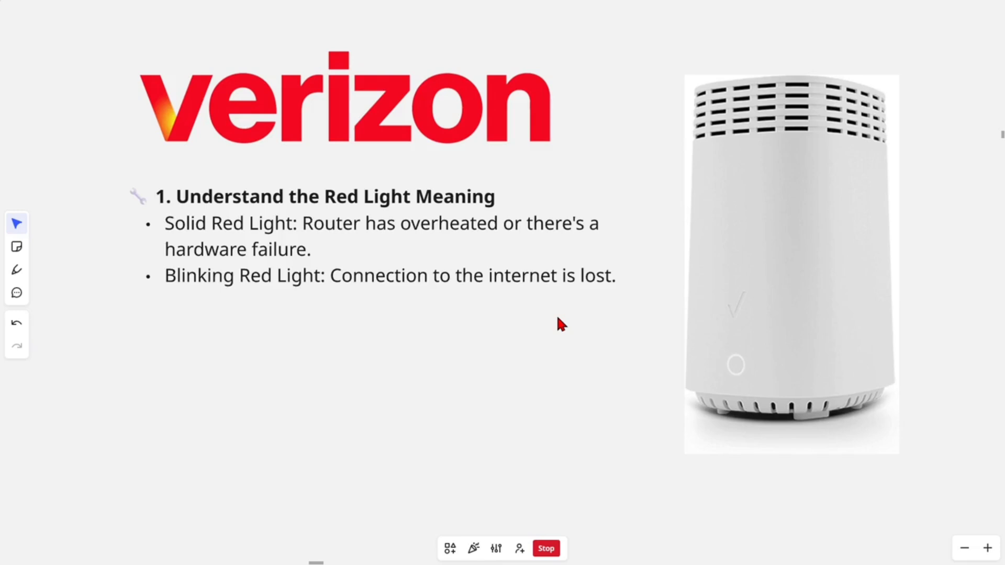
pyautogui.moveTo(275, 375)
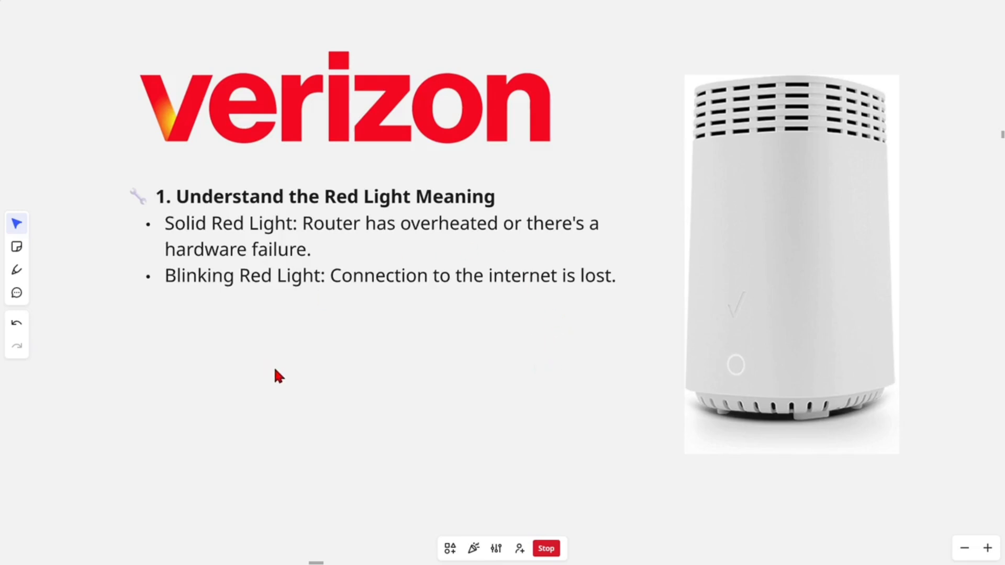
pyautogui.moveTo(256, 214)
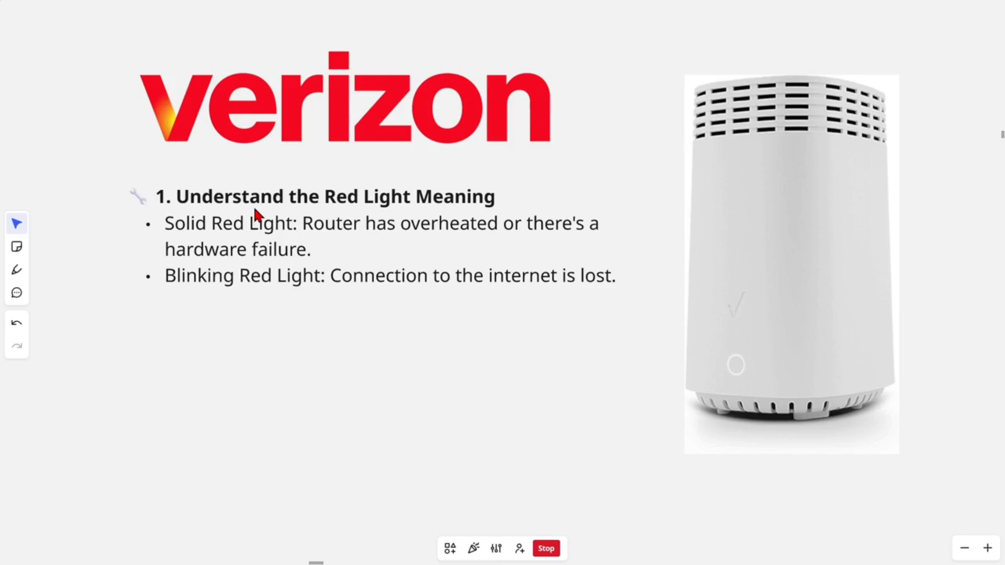
pyautogui.moveTo(226, 257)
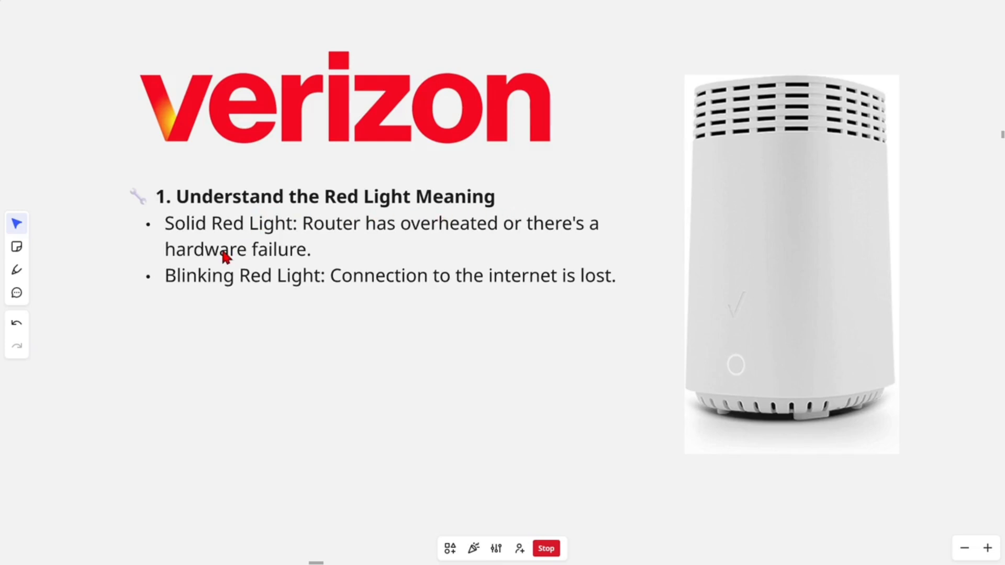
pyautogui.moveTo(489, 244)
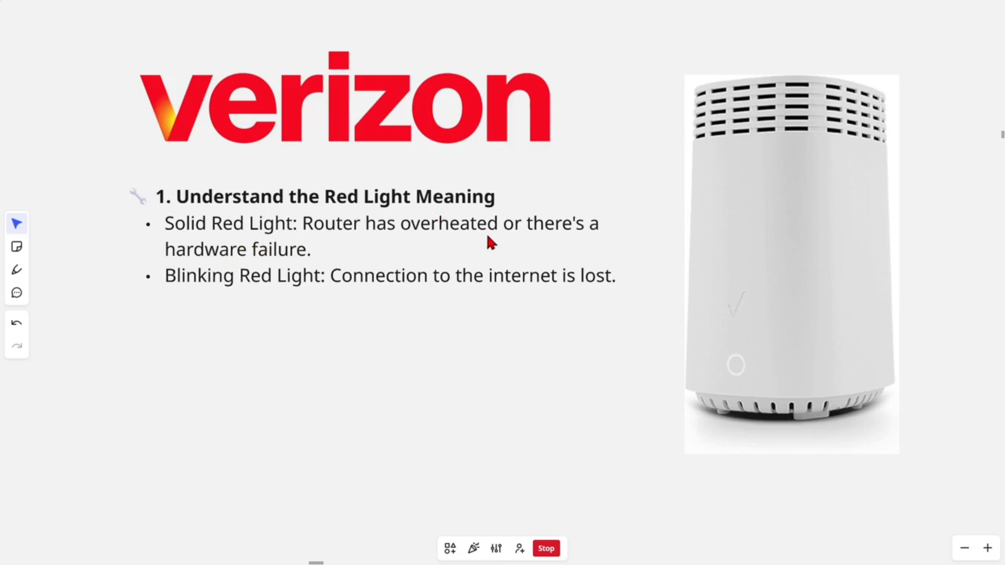
pyautogui.moveTo(267, 275)
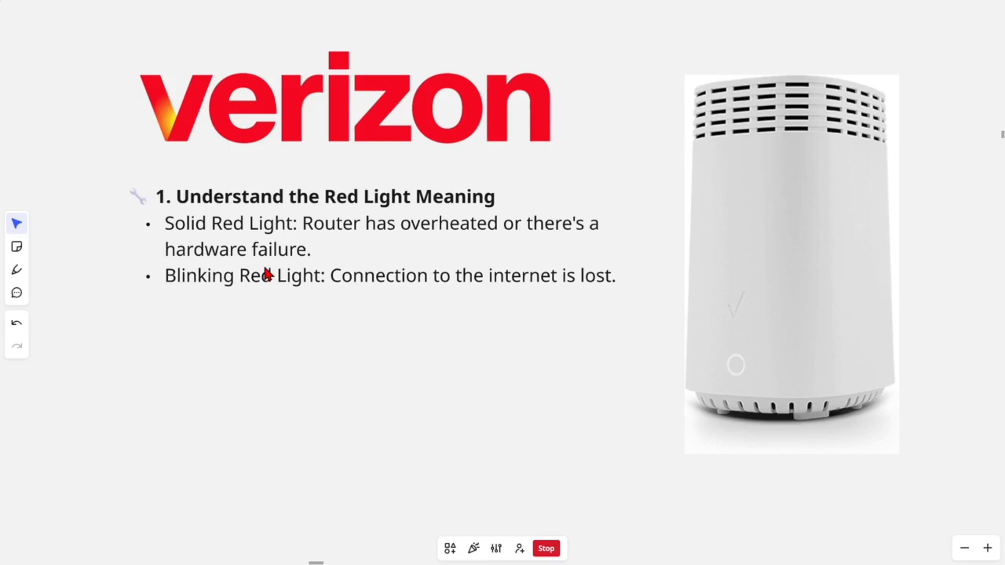
pyautogui.moveTo(487, 300)
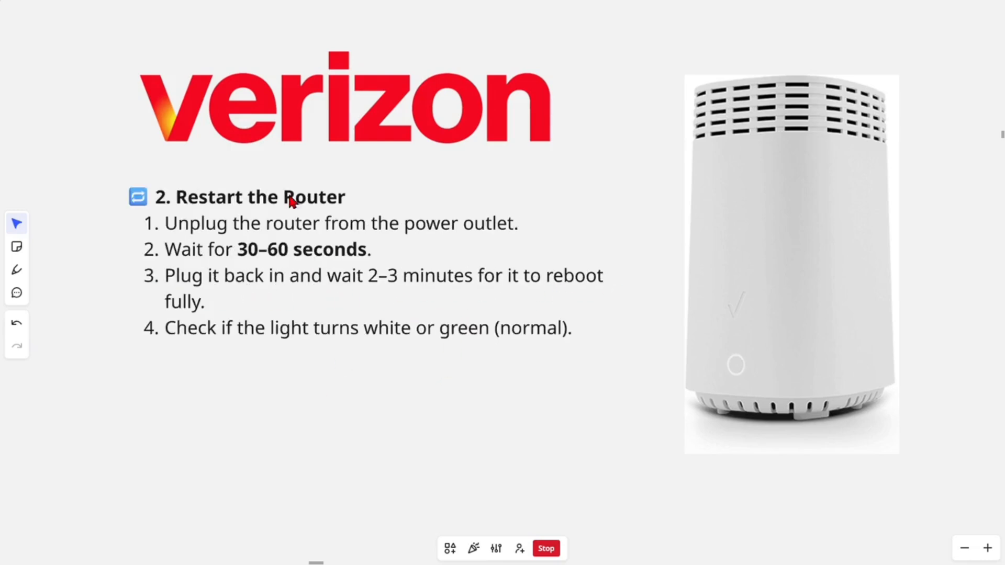
pyautogui.moveTo(329, 242)
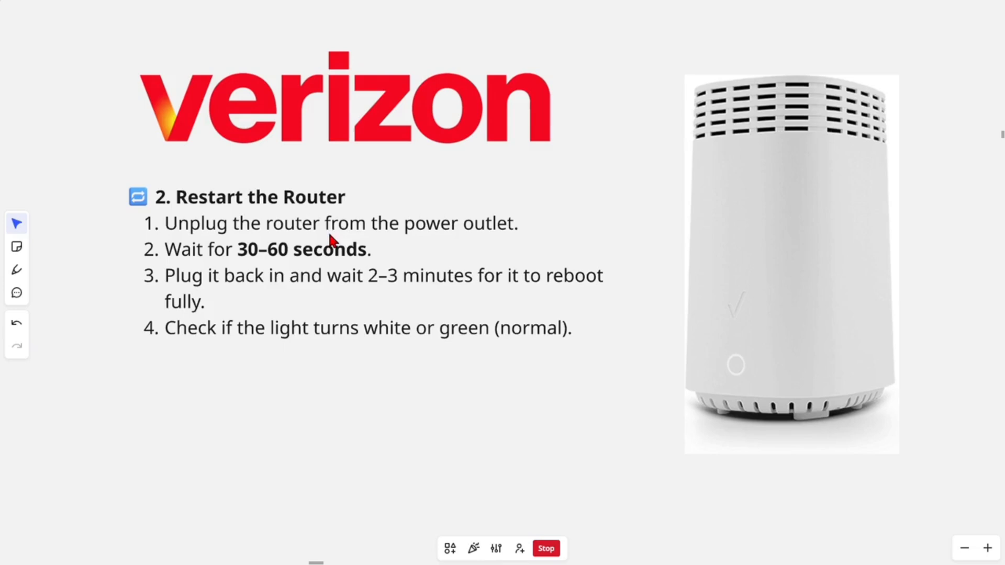
pyautogui.moveTo(249, 278)
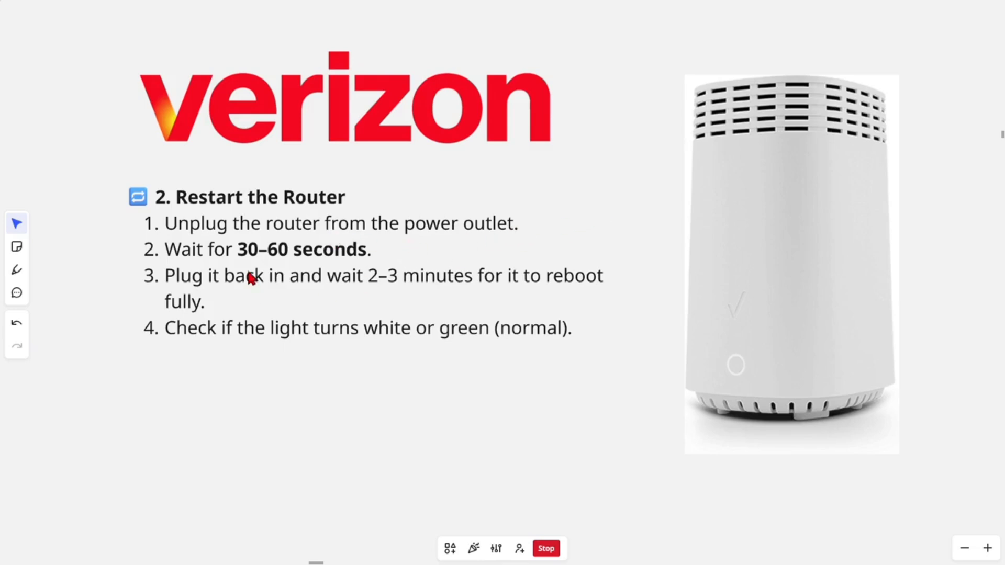
pyautogui.moveTo(658, 289)
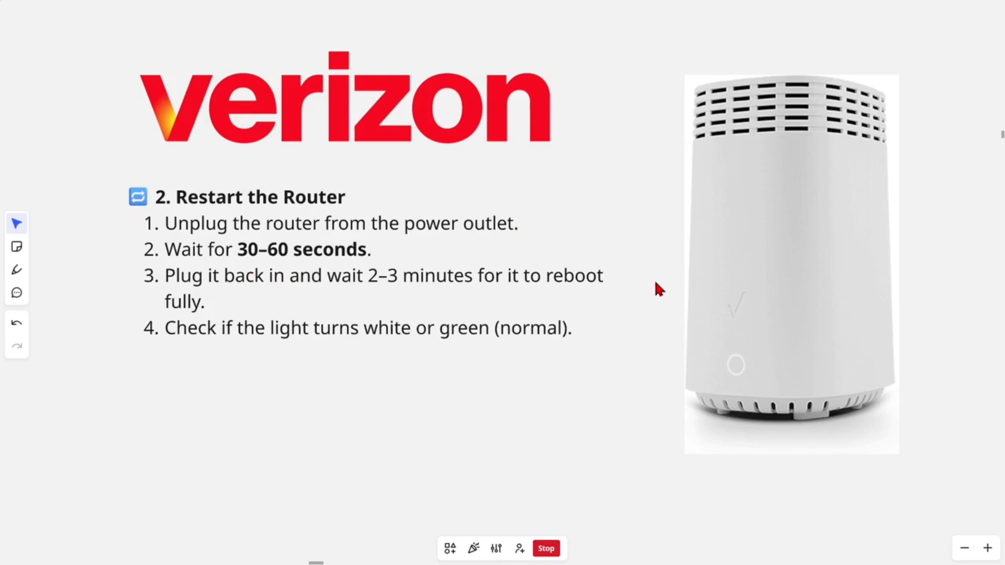
pyautogui.moveTo(645, 296)
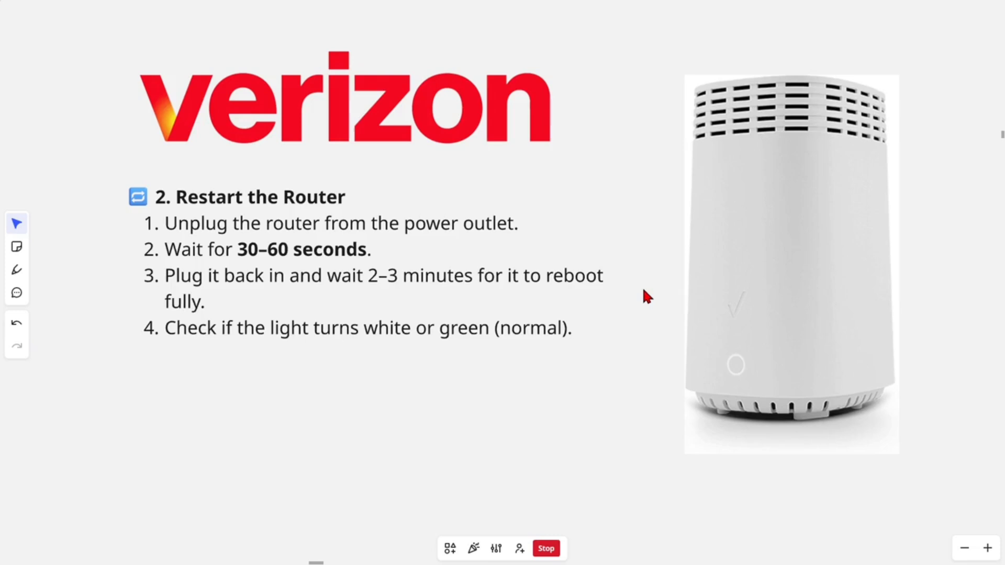
pyautogui.moveTo(535, 351)
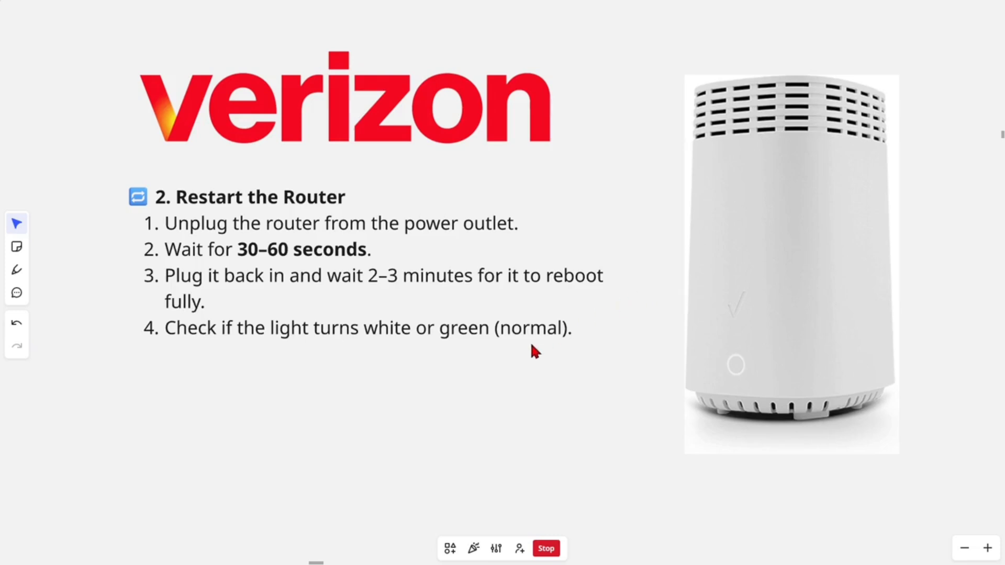
pyautogui.moveTo(544, 340)
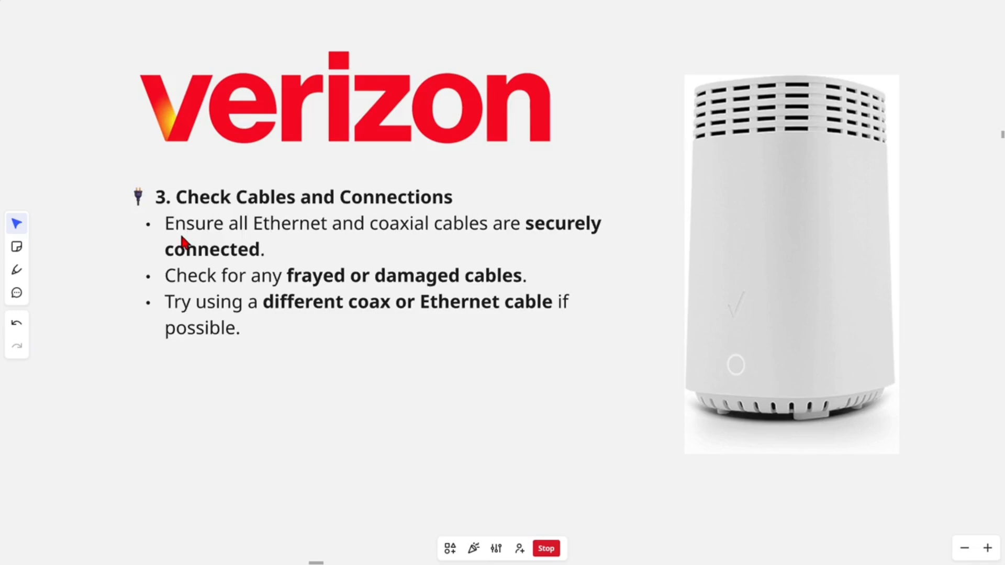
pyautogui.moveTo(612, 229)
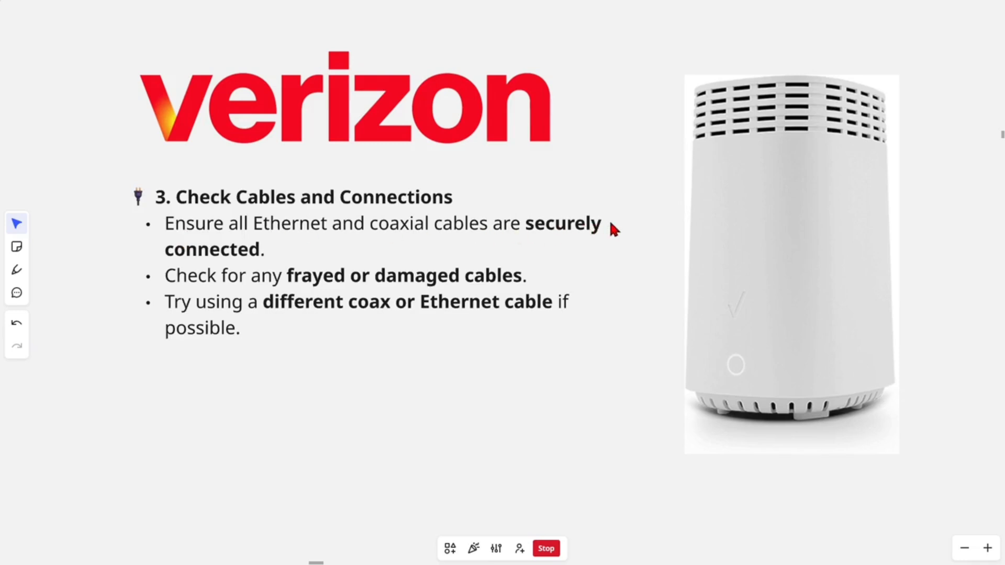
pyautogui.moveTo(235, 249)
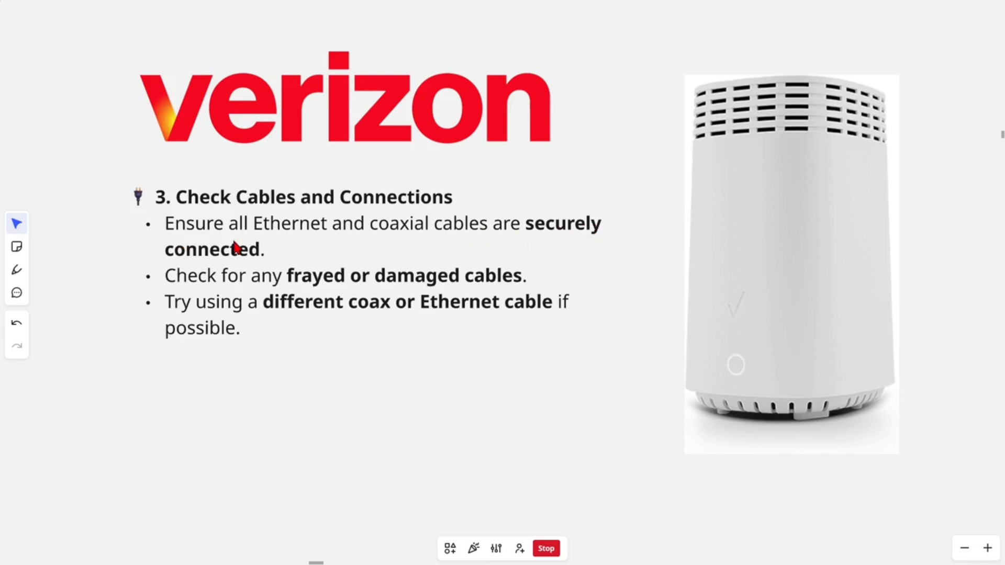
pyautogui.moveTo(854, 288)
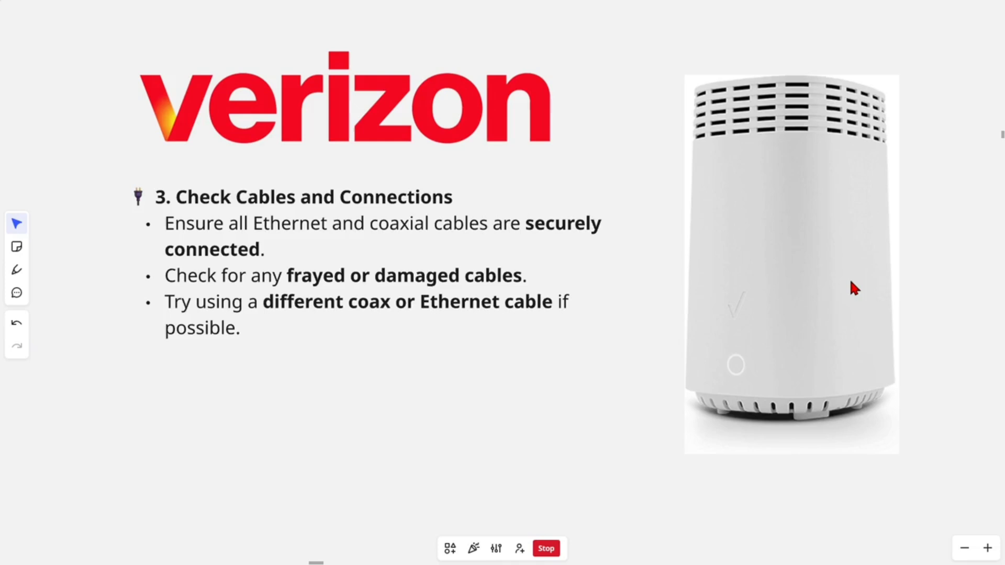
pyautogui.moveTo(656, 378)
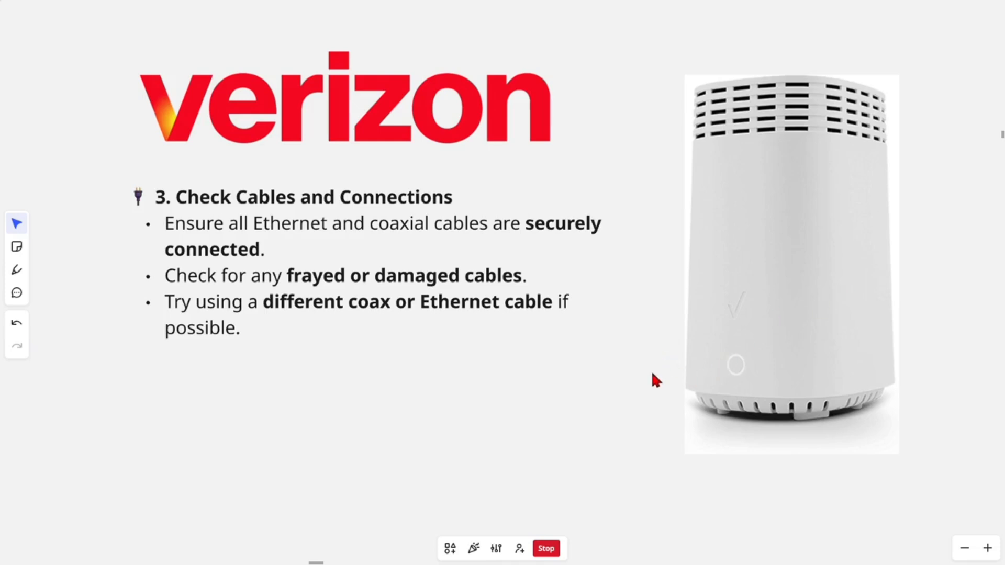
pyautogui.moveTo(446, 389)
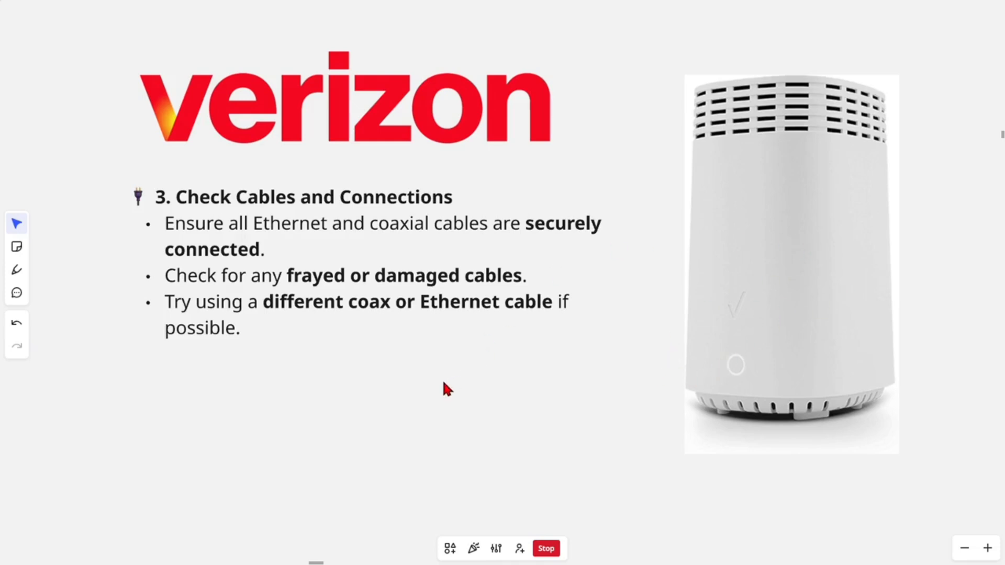
pyautogui.moveTo(474, 313)
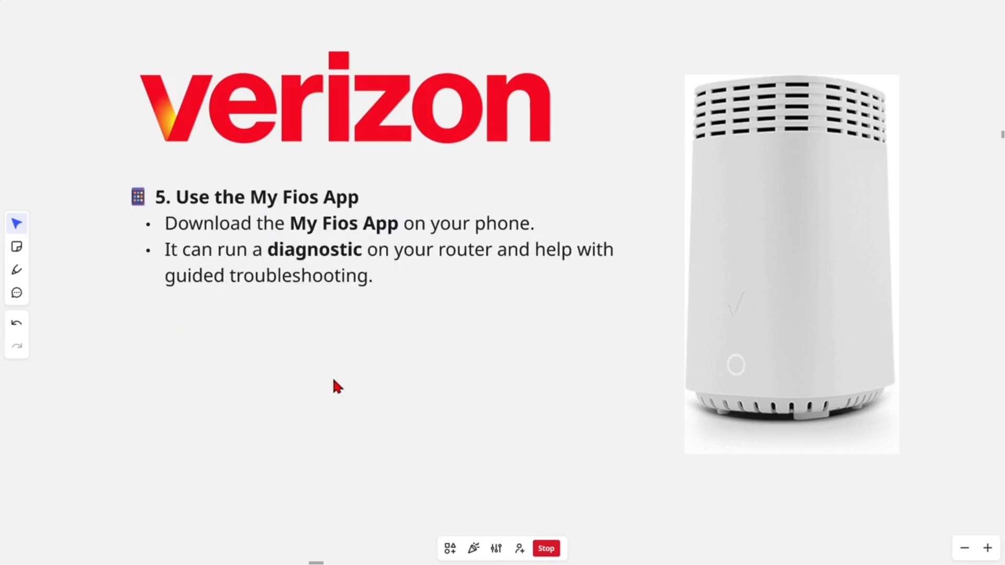
pyautogui.moveTo(310, 234)
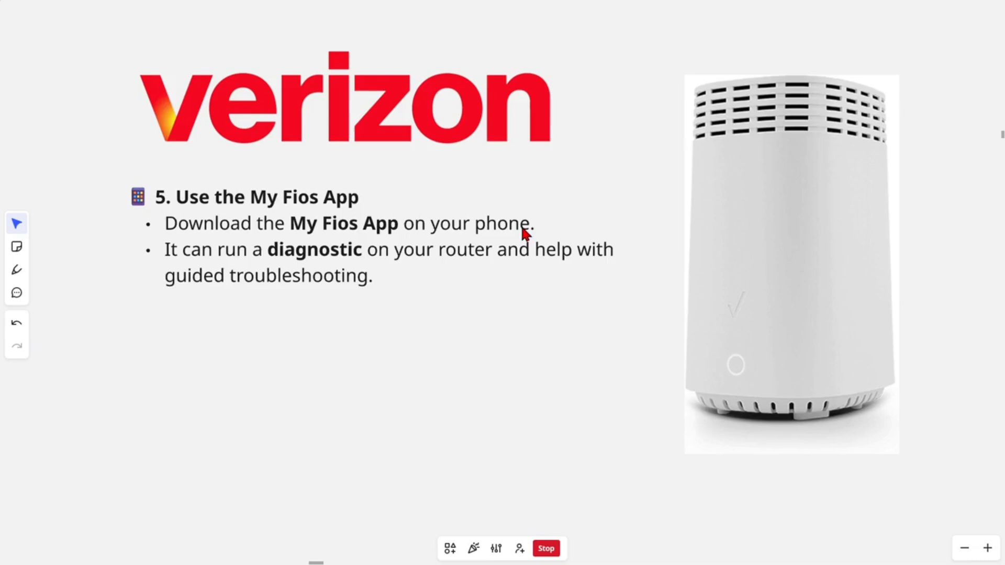
pyautogui.moveTo(275, 270)
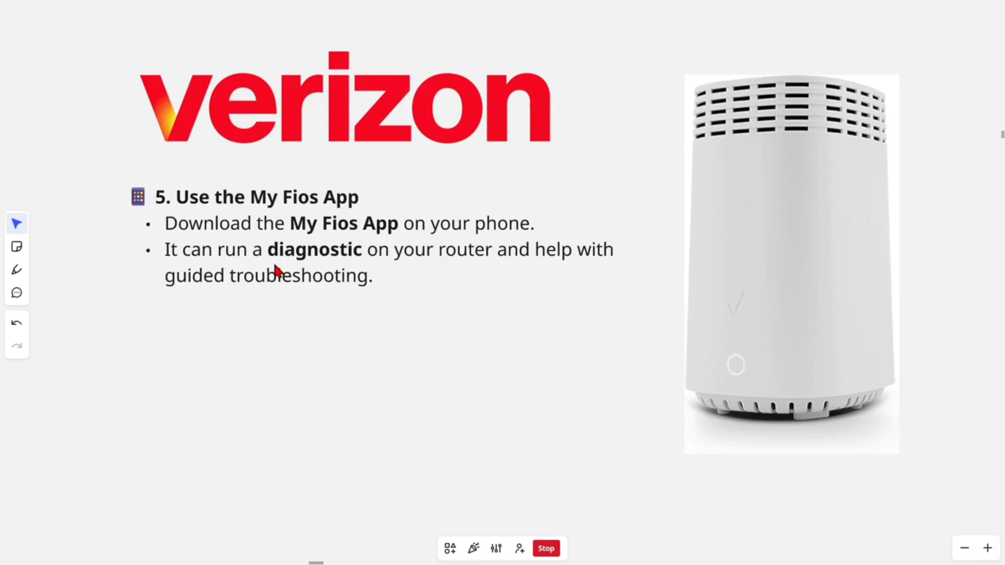
pyautogui.moveTo(307, 280)
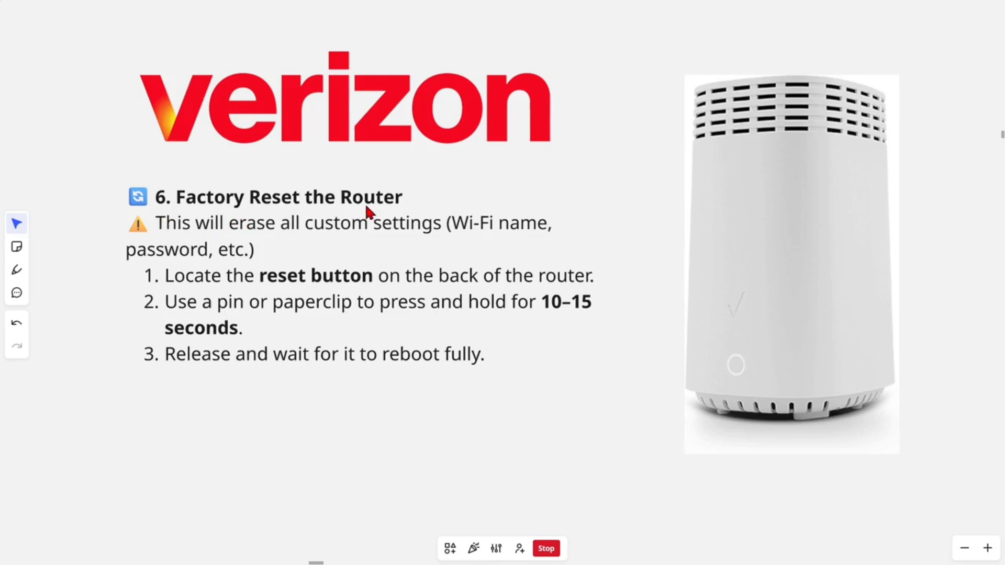
pyautogui.moveTo(225, 245)
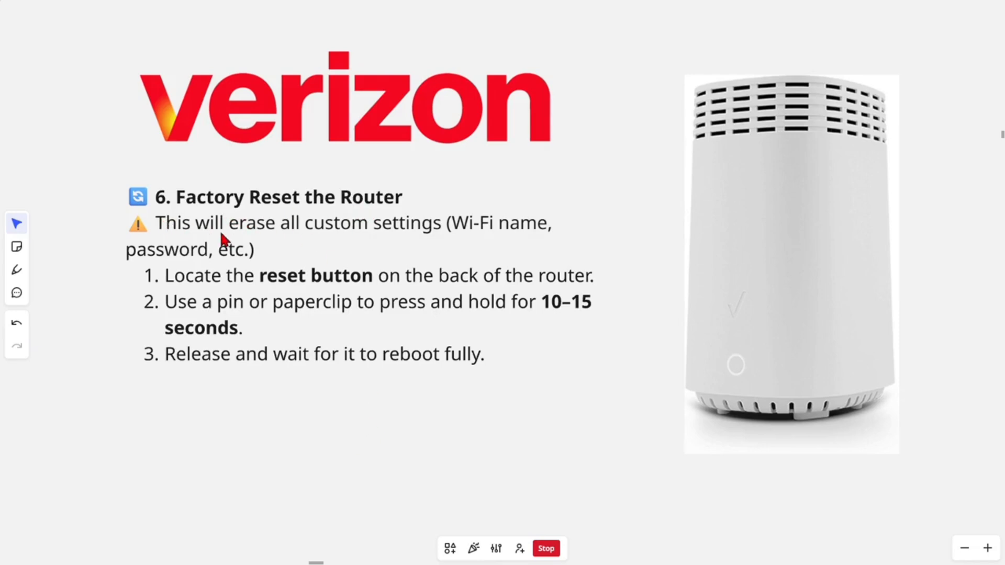
pyautogui.moveTo(507, 236)
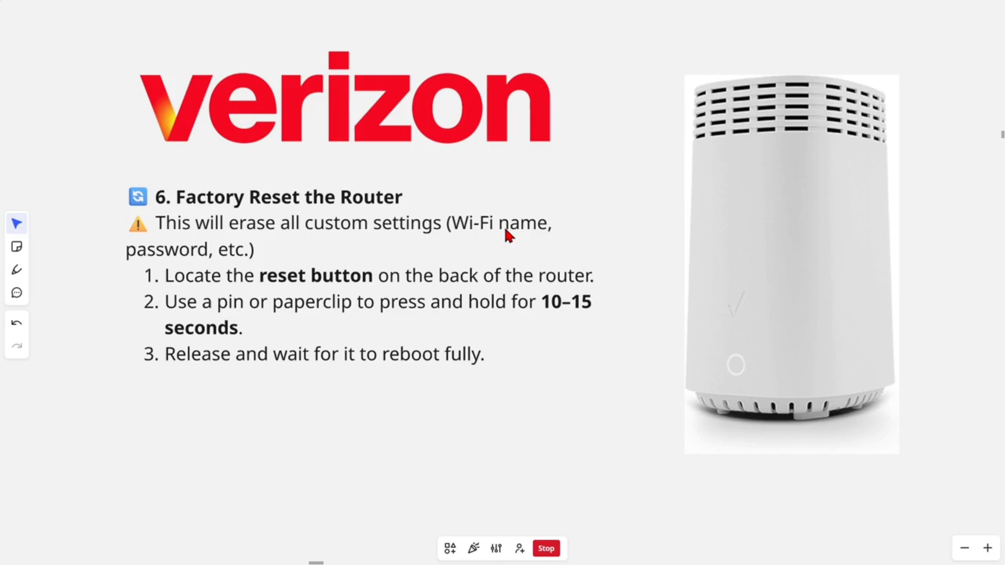
pyautogui.moveTo(329, 346)
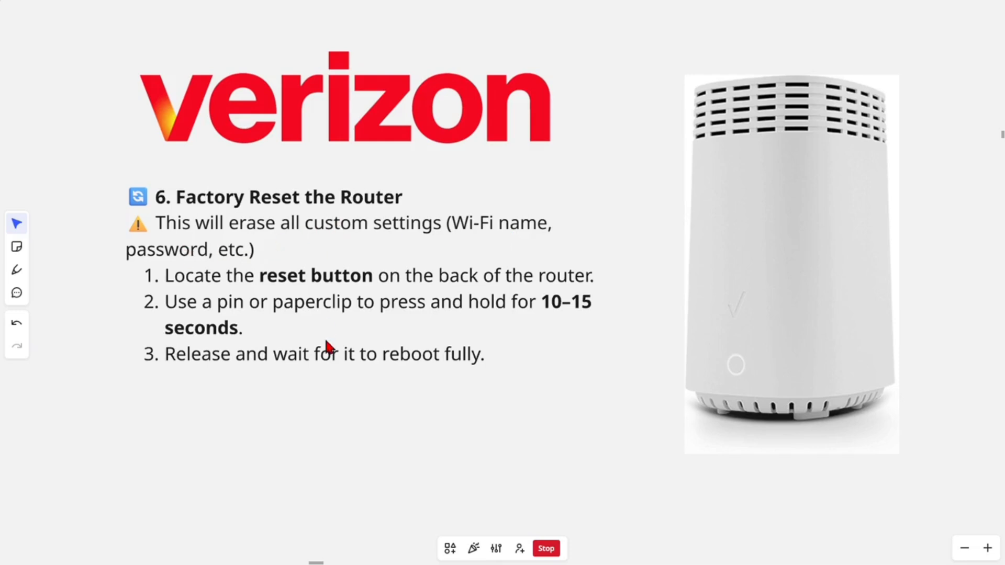
pyautogui.moveTo(788, 159)
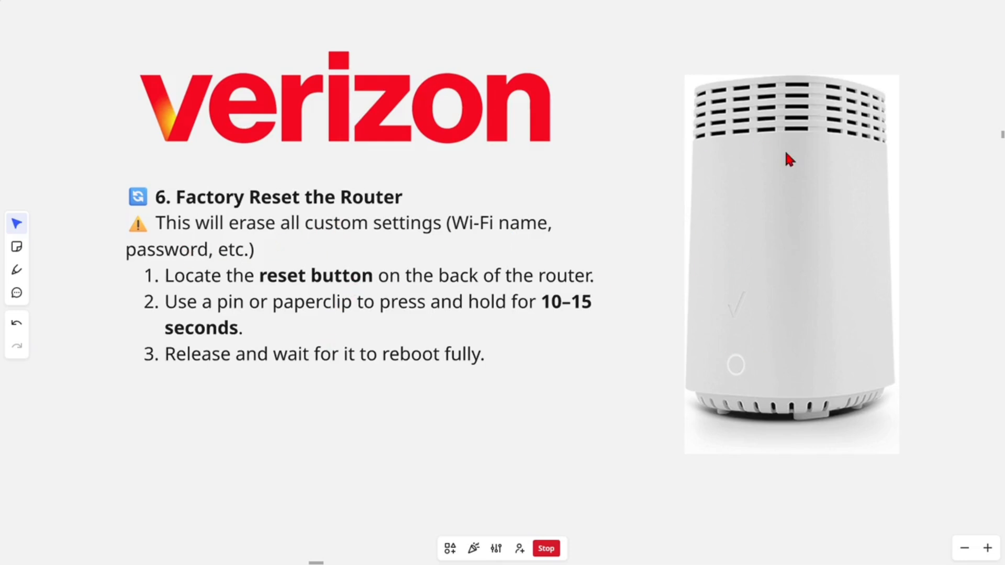
pyautogui.moveTo(279, 321)
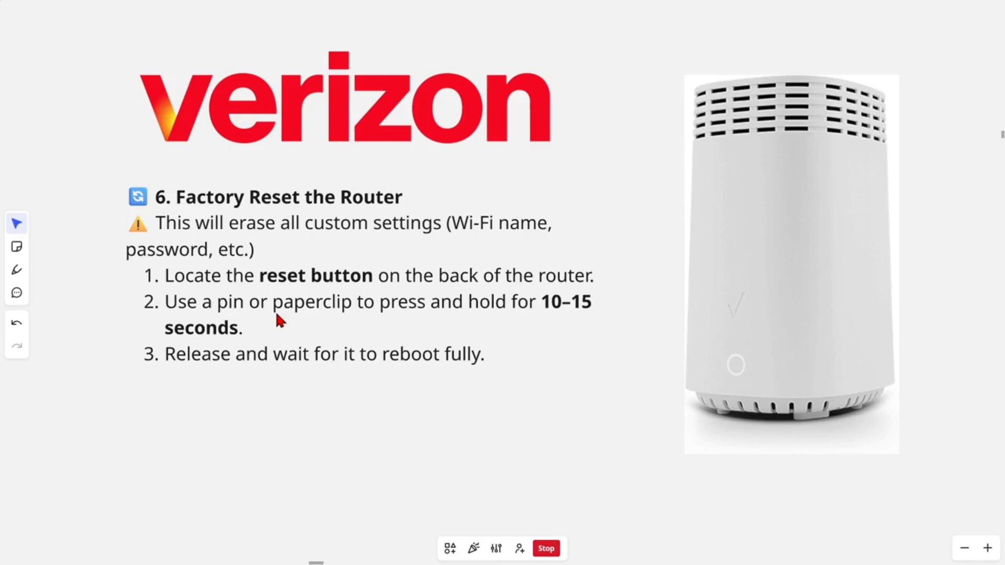
pyautogui.moveTo(527, 322)
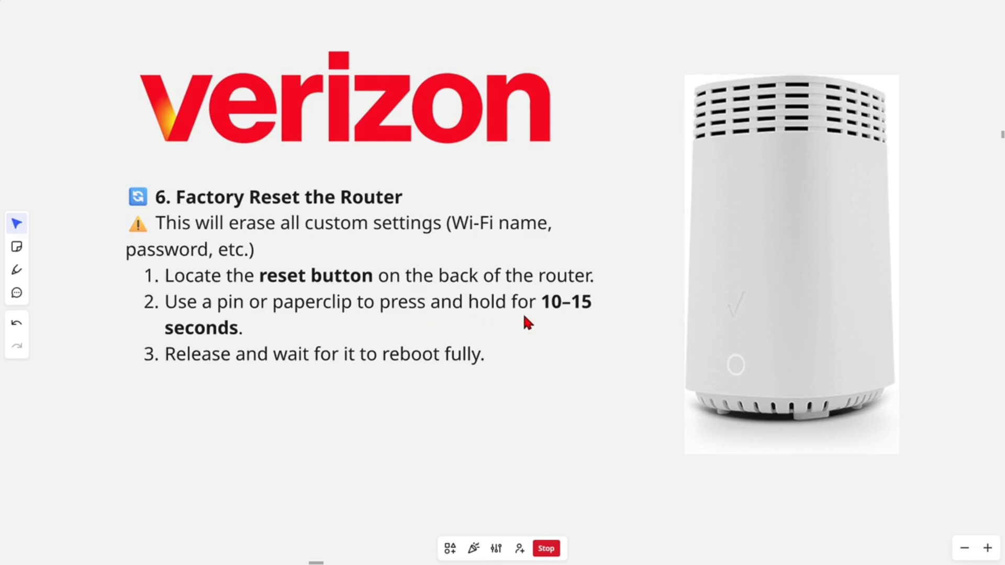
pyautogui.moveTo(254, 391)
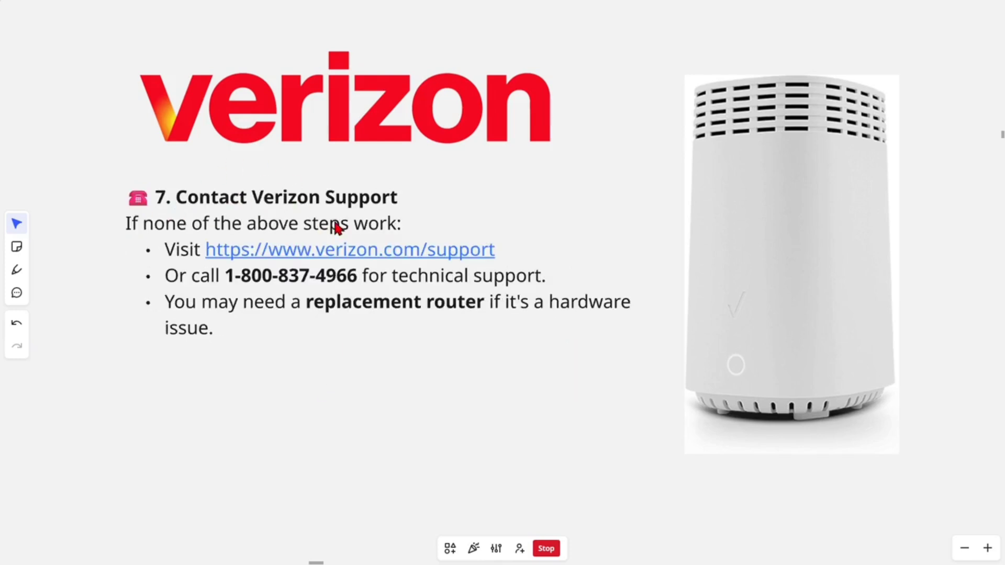
pyautogui.moveTo(250, 220)
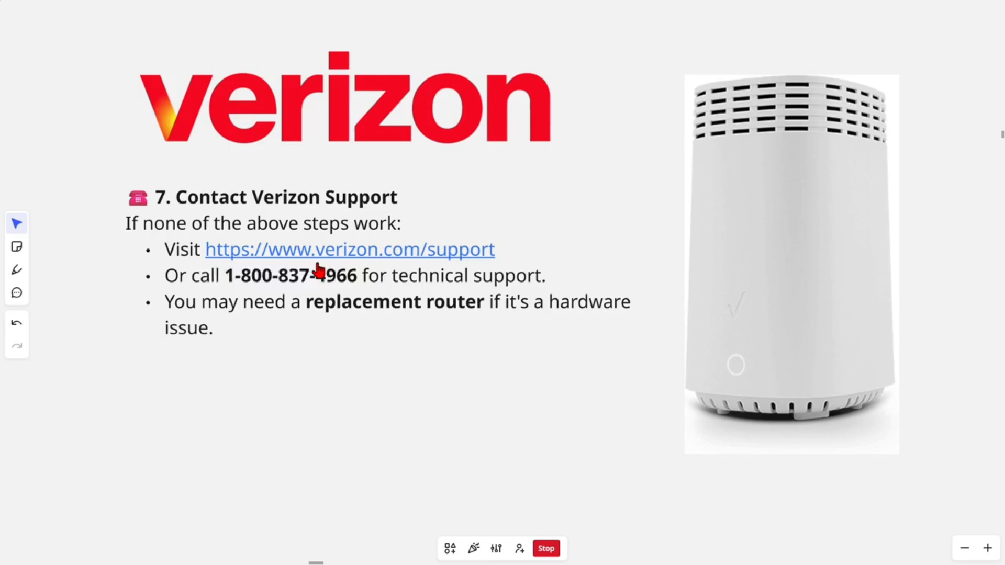
pyautogui.moveTo(369, 263)
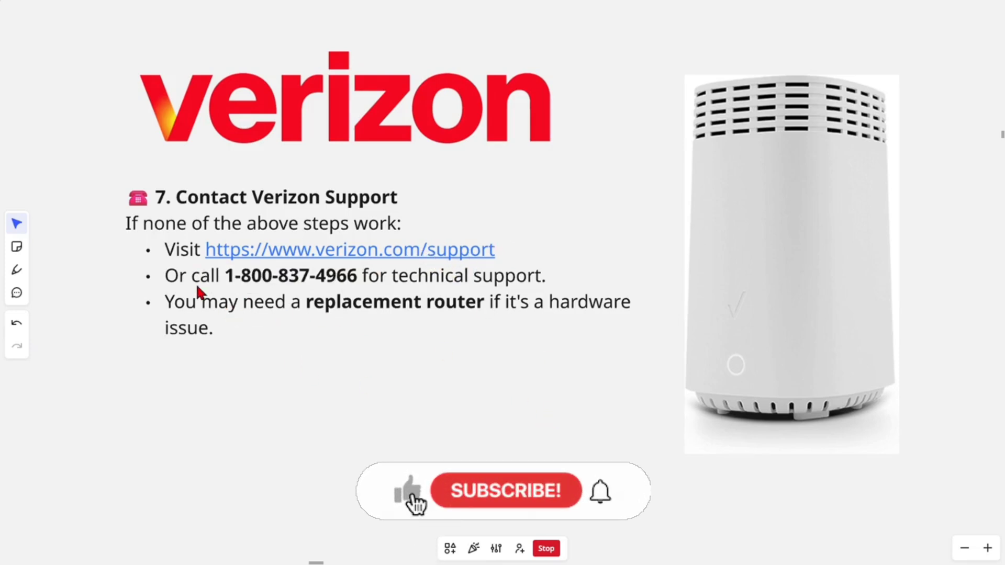
# Advance to the '7. Contact Verizon Support' slide with the website and phone number
pyautogui.click(504, 490)
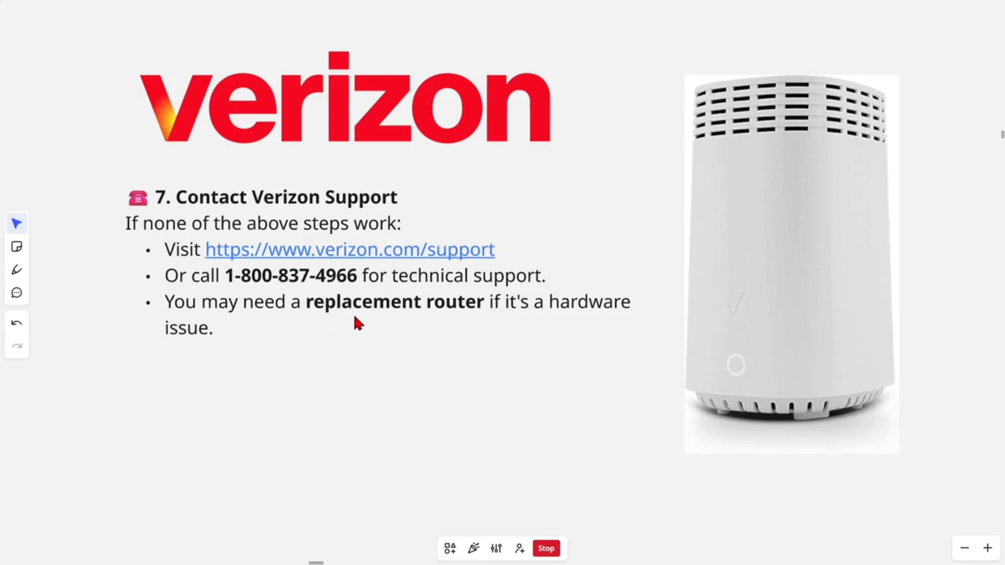
pyautogui.moveTo(533, 338)
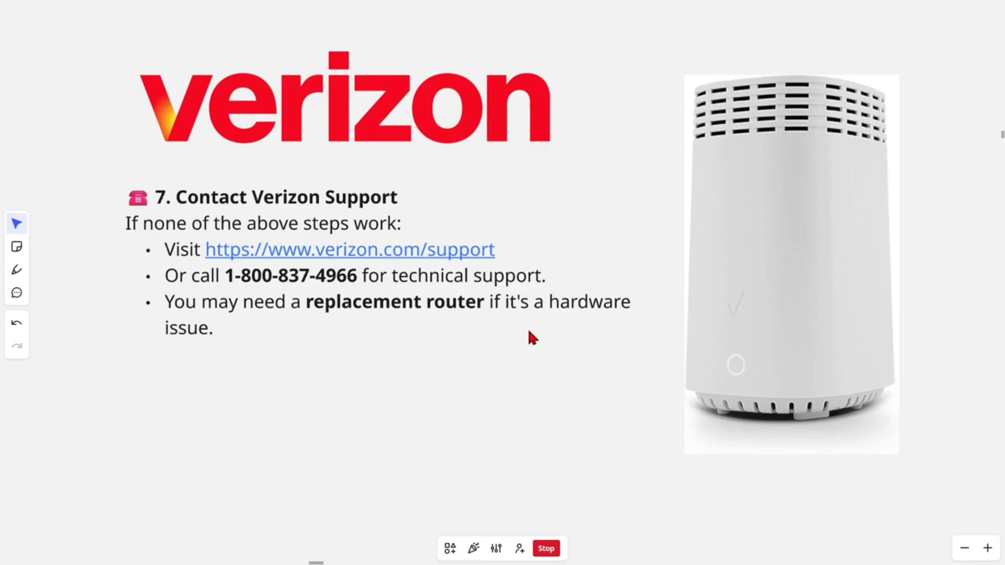